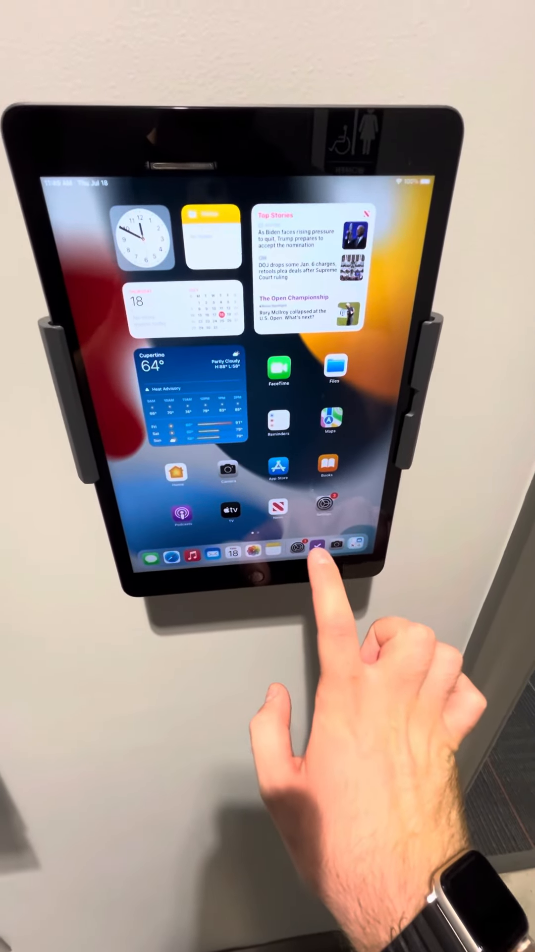
Step: Launch the Check-Ins app from the Dock so its purple splash screen appears
click(314, 545)
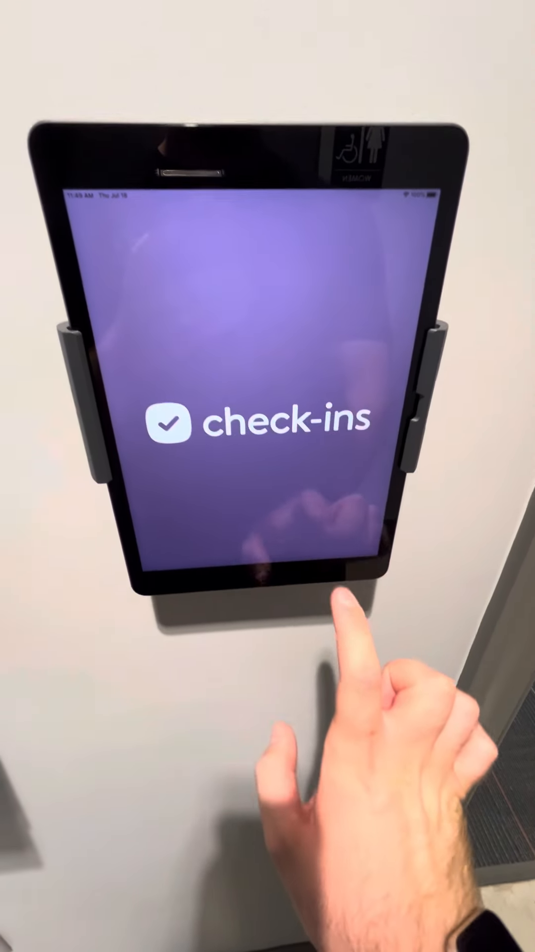